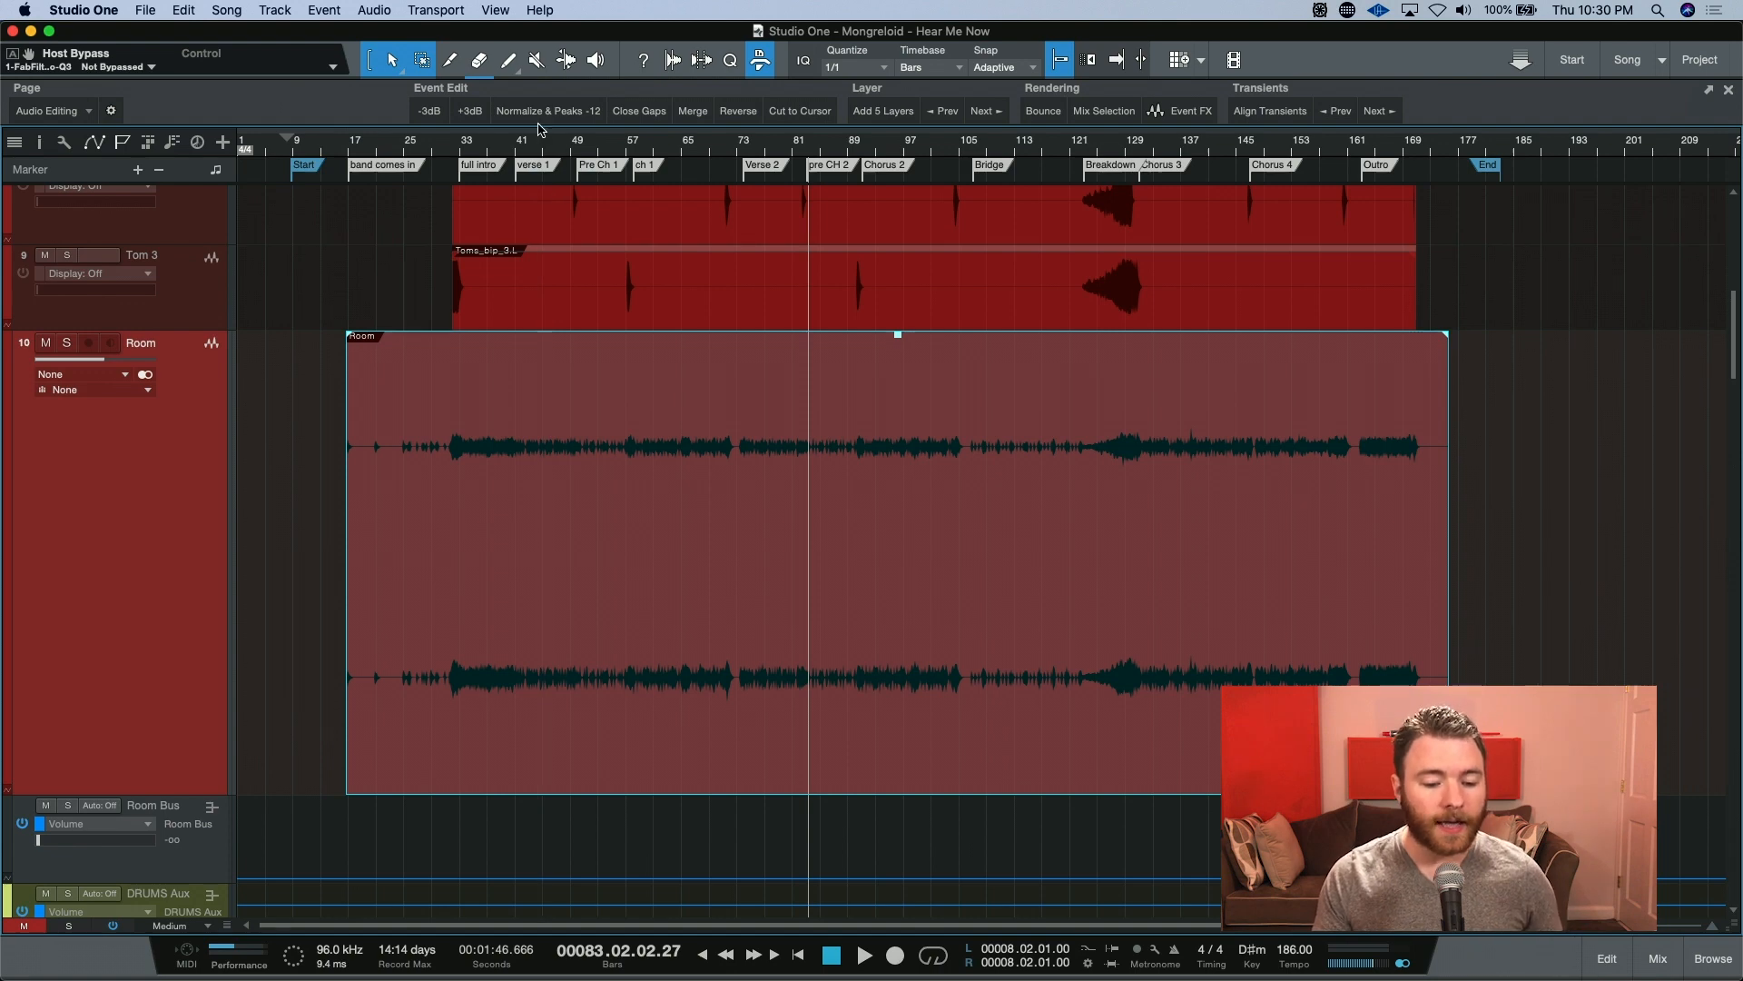
{"action": "mouse_move", "coordinate": [548, 109]}
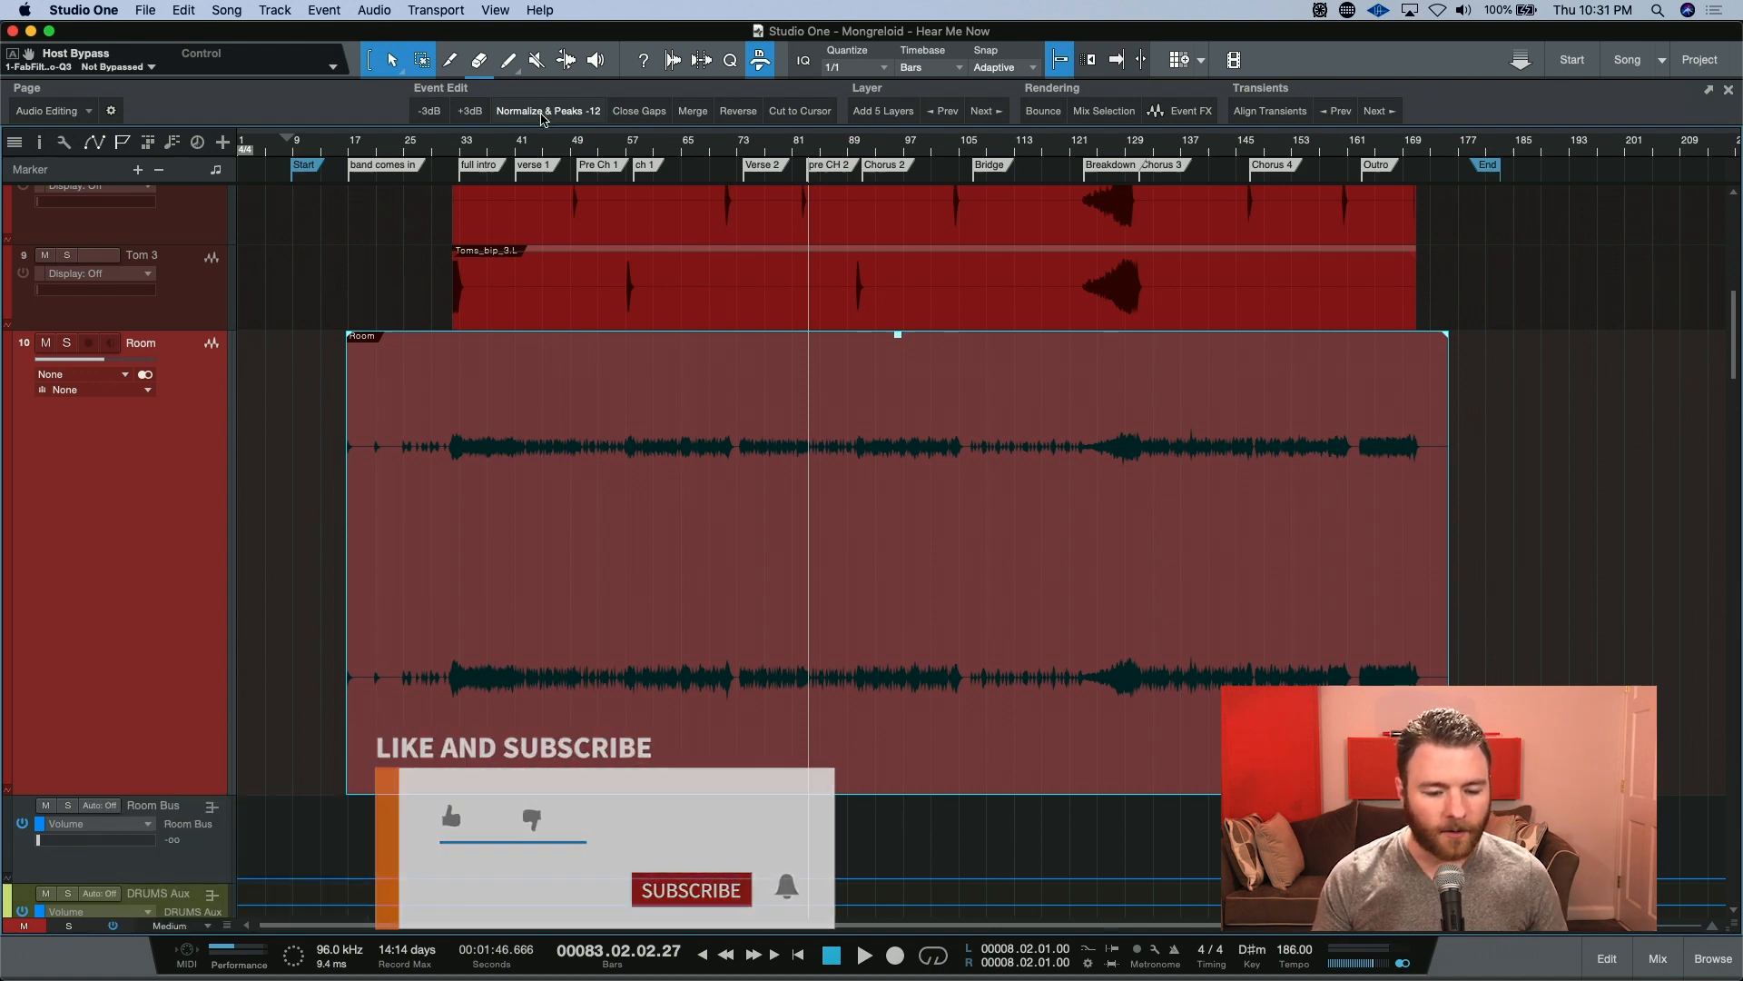
Open the Normalize & Peaks -12 macro's editor from its button's context menu.
{"action": "right_click", "coordinate": [549, 110]}
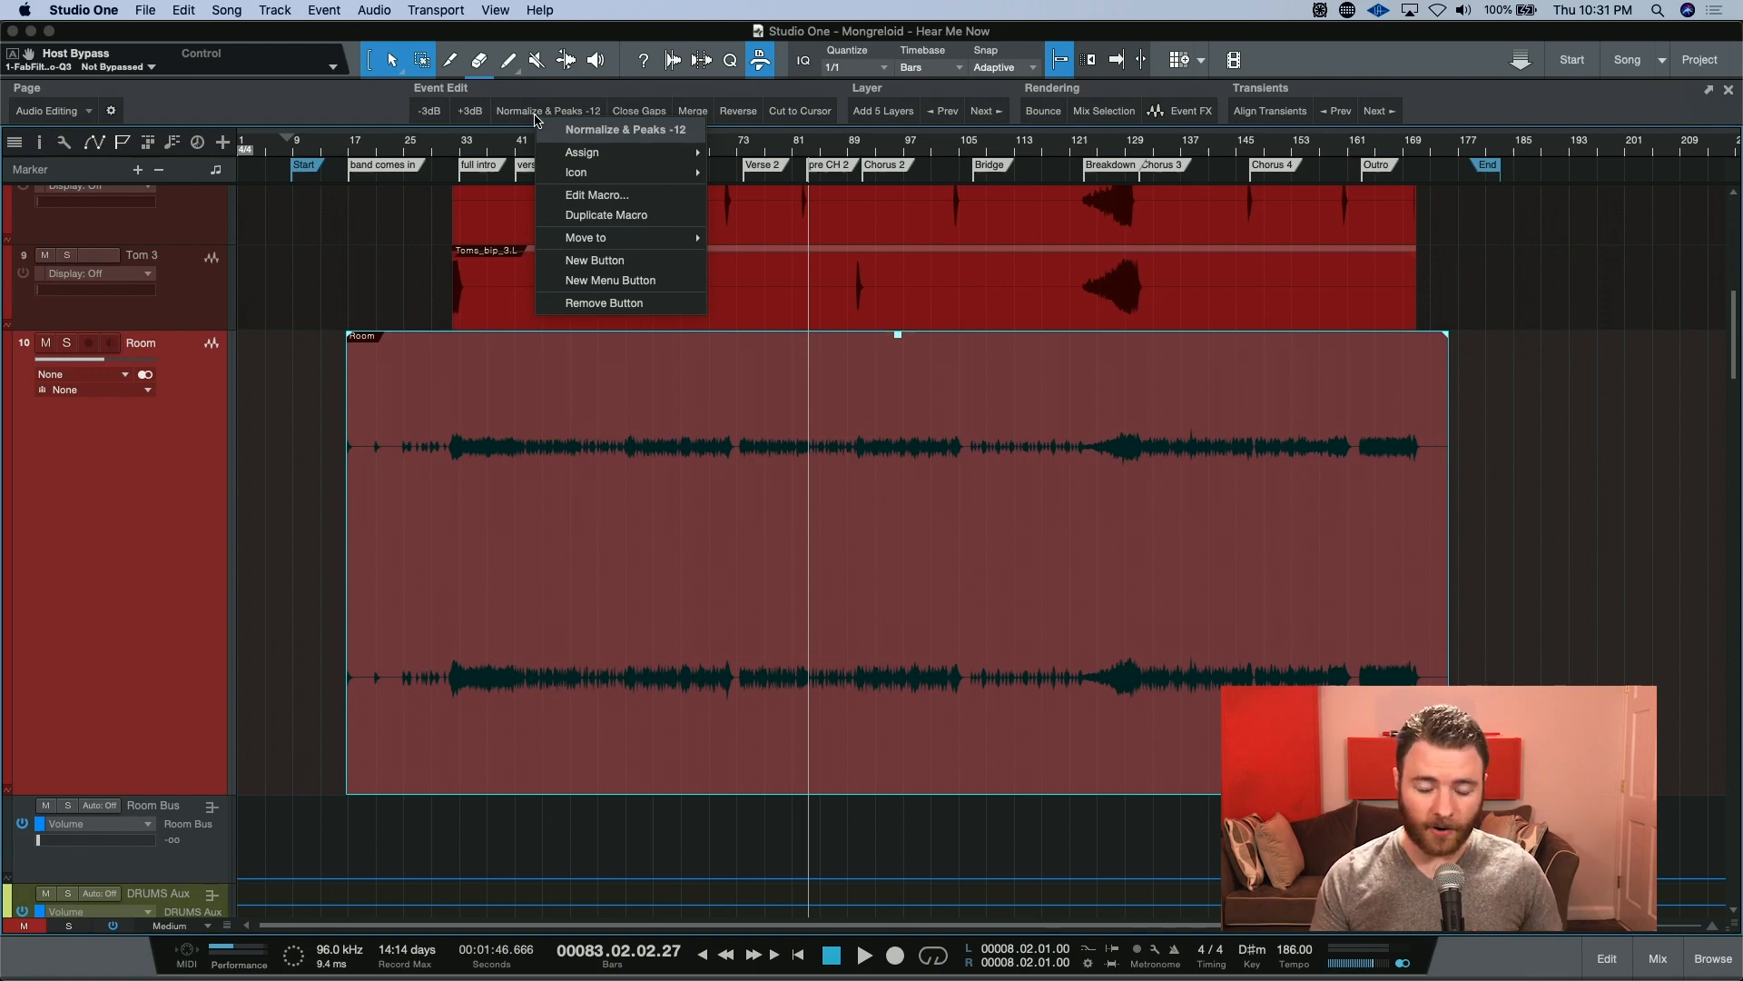
{"action": "mouse_move", "coordinate": [657, 201]}
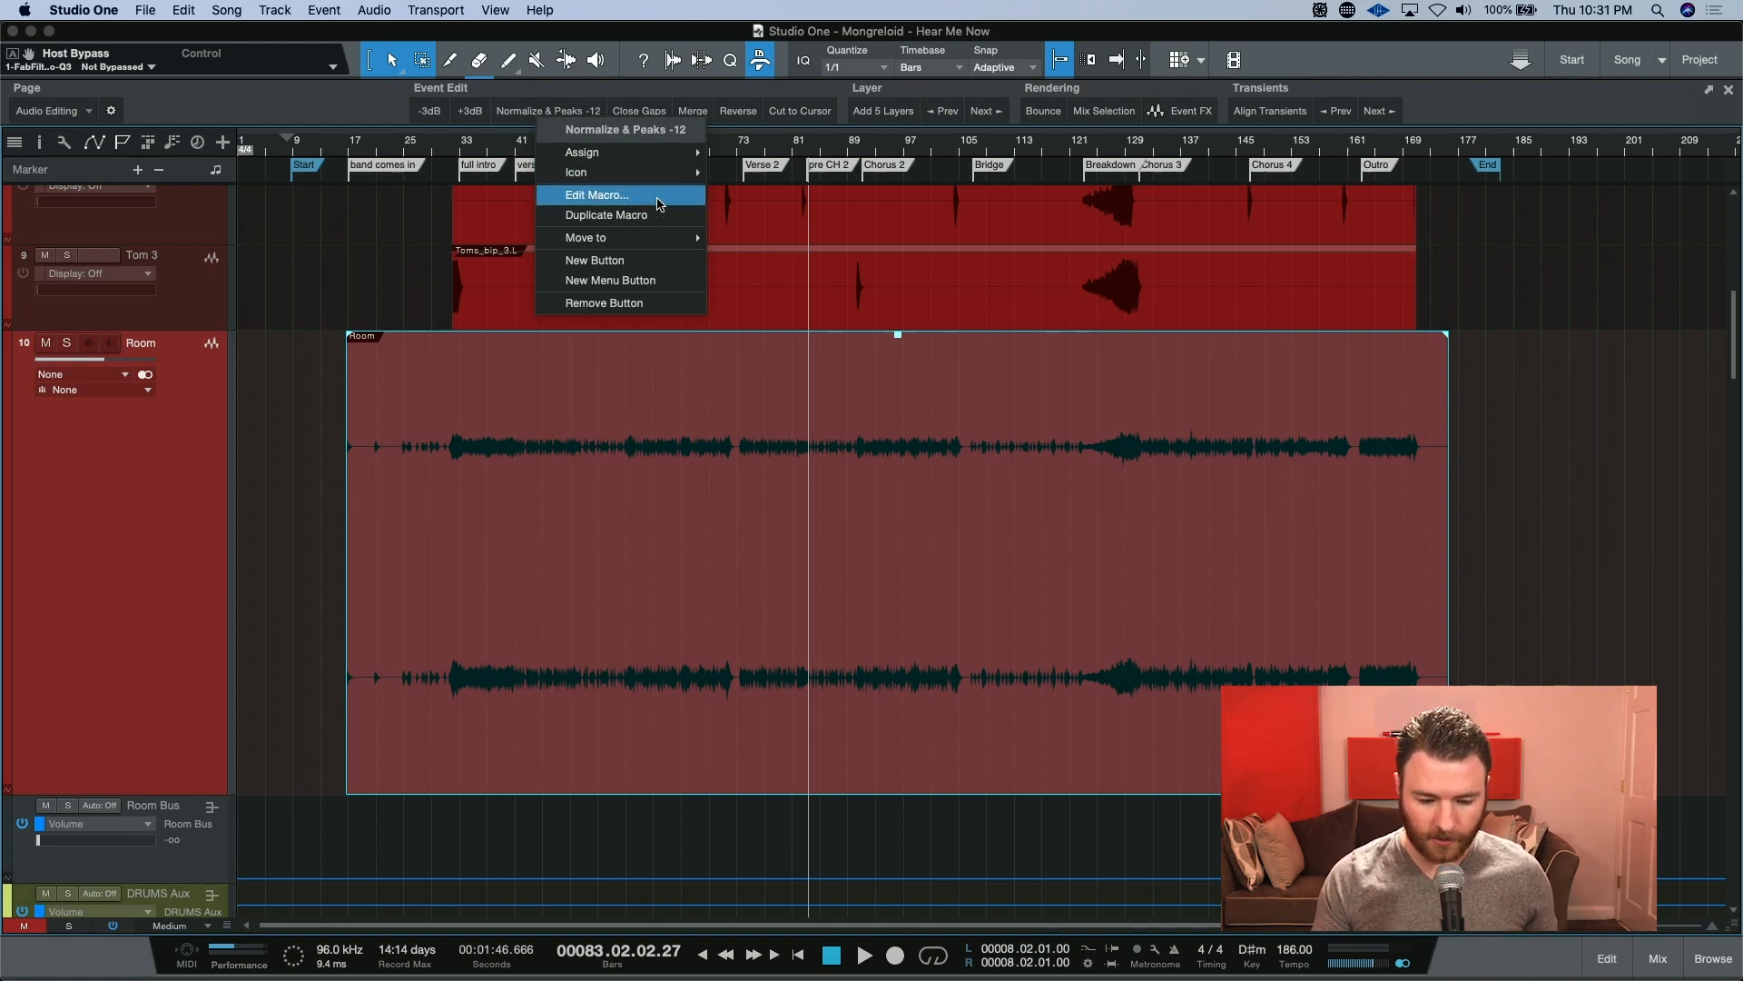
{"action": "left_click", "coordinate": [595, 194]}
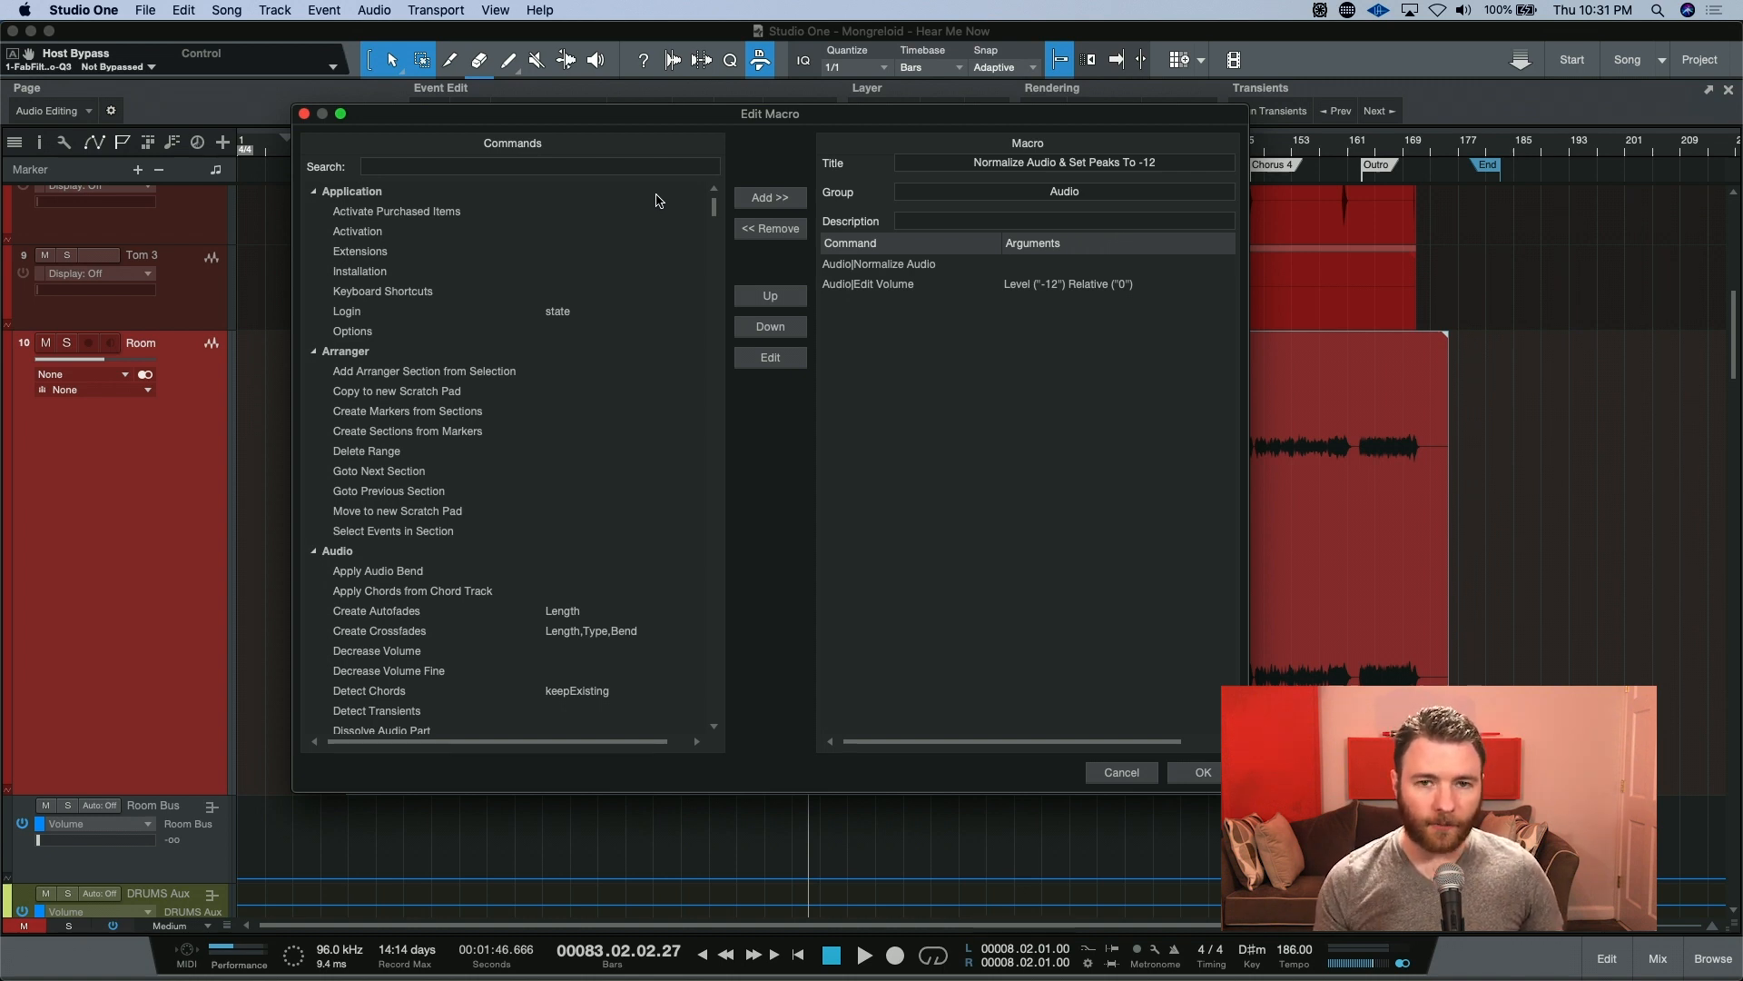
{"action": "mouse_move", "coordinate": [1183, 206]}
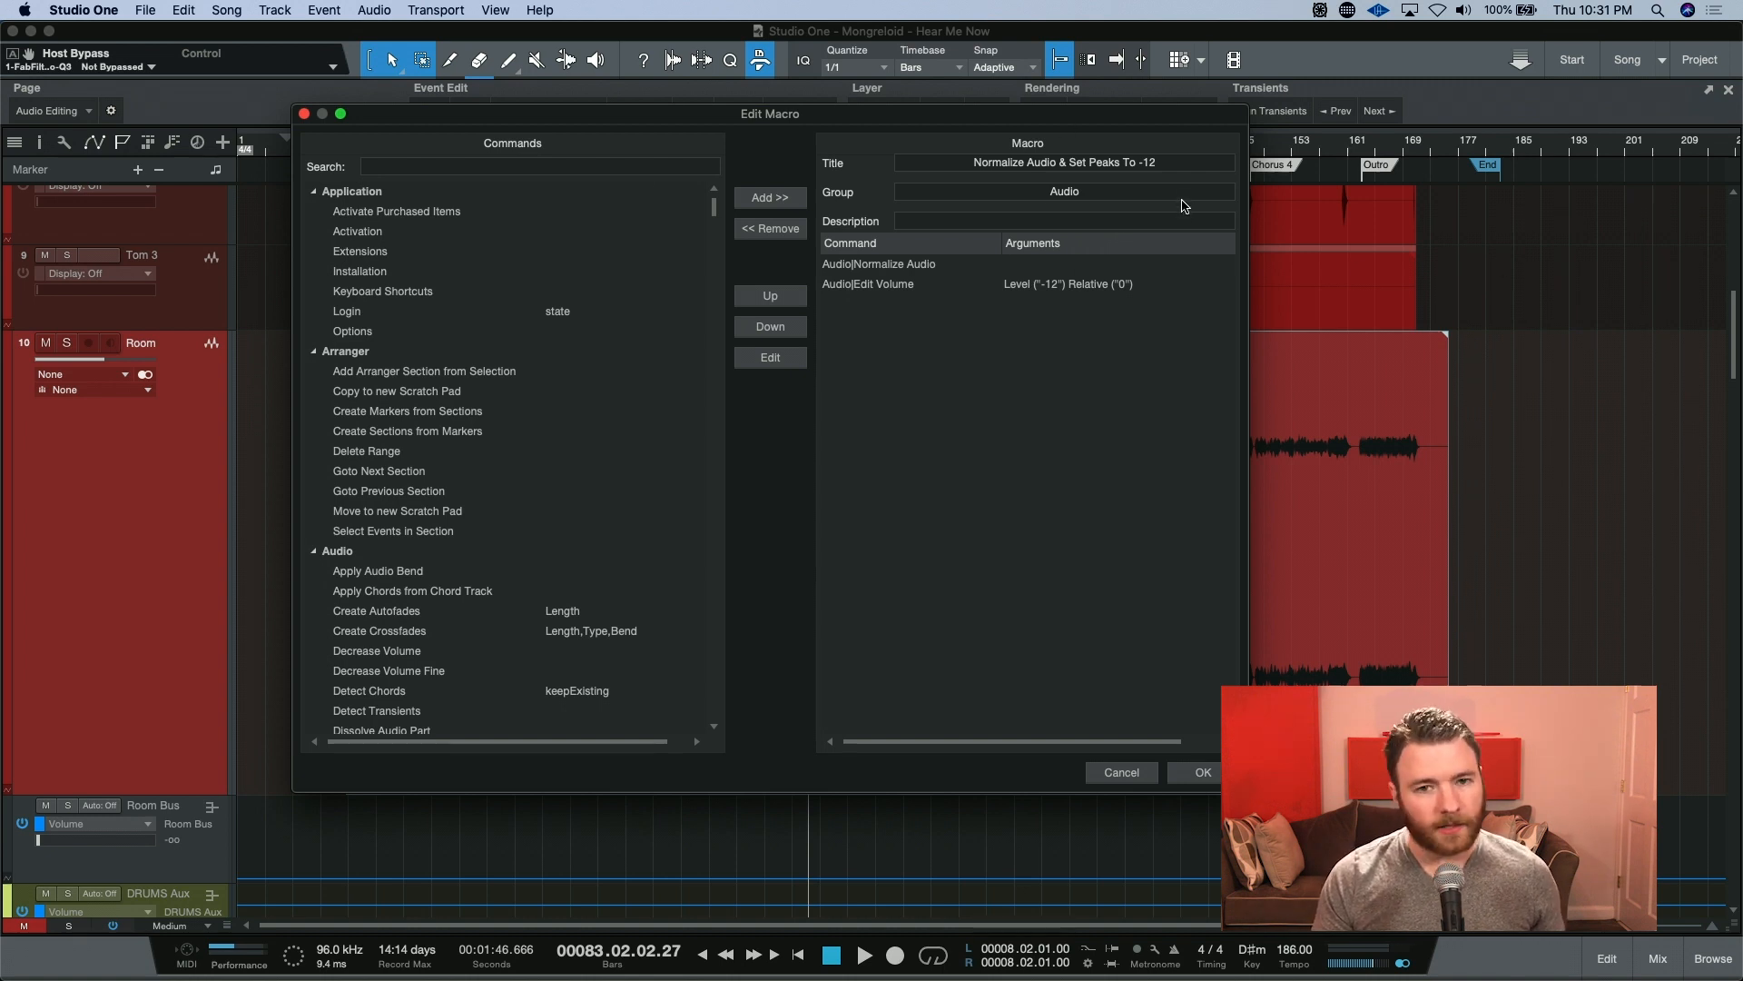
{"action": "mouse_move", "coordinate": [937, 274]}
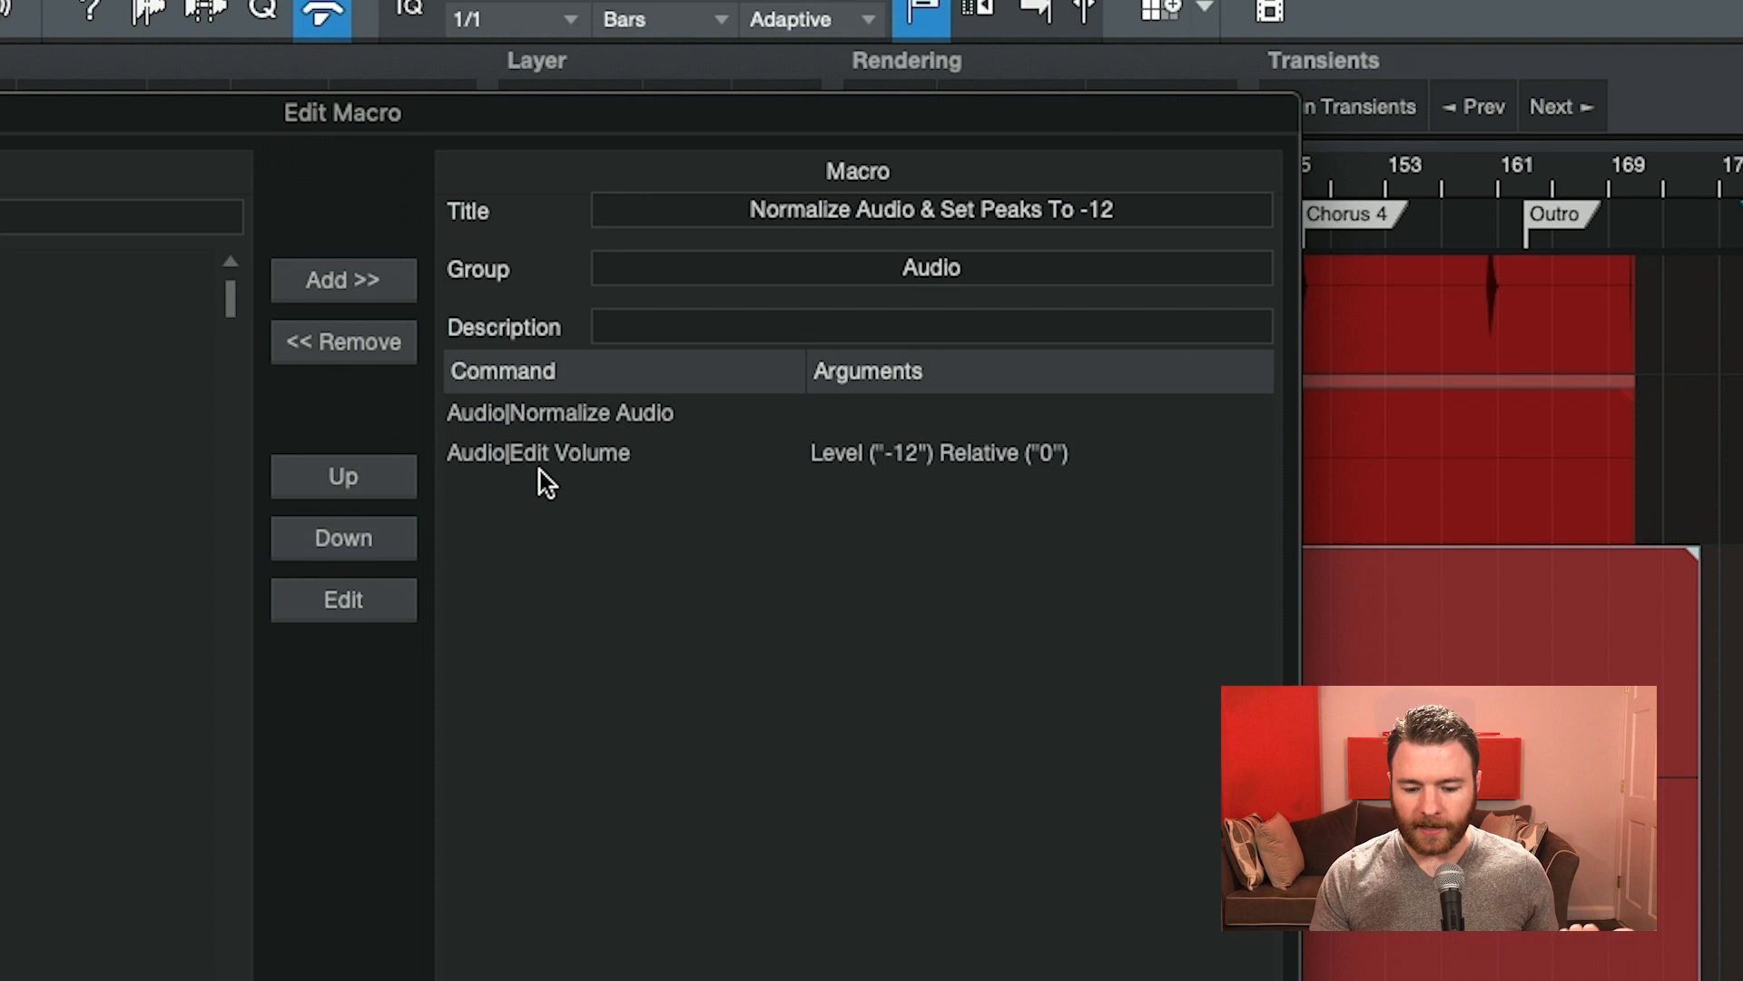
{"action": "mouse_move", "coordinate": [912, 476]}
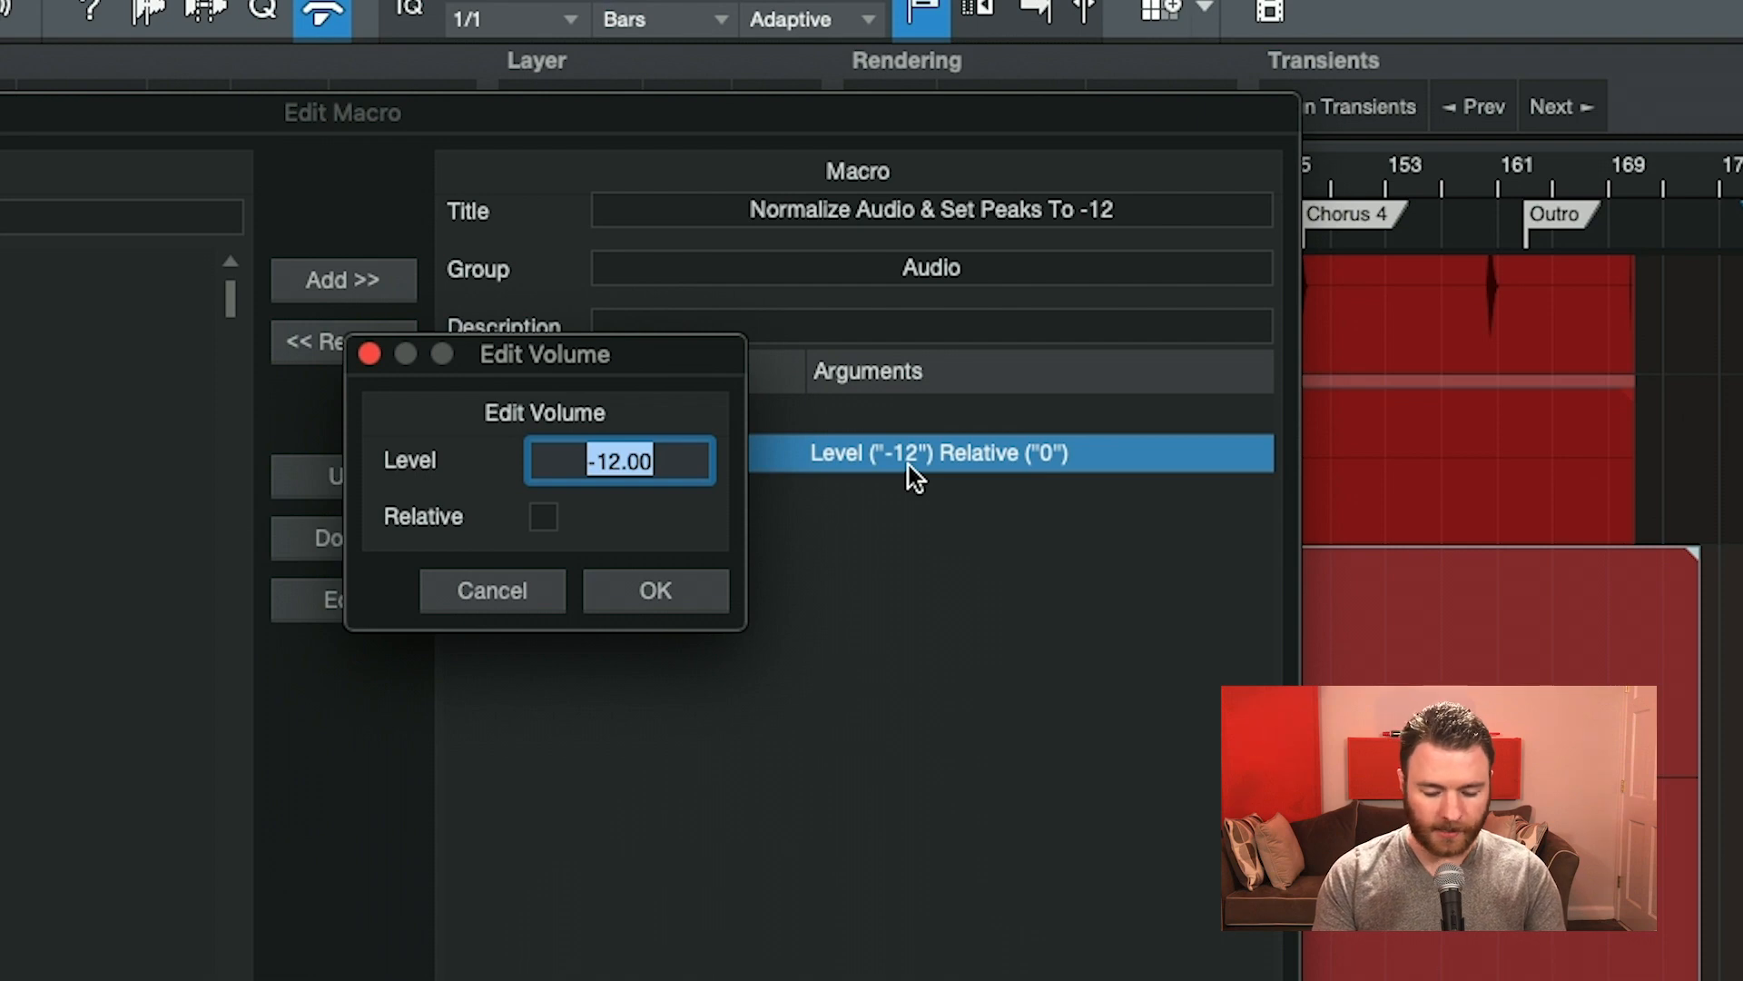
Change the Edit Volume level to -3 and confirm renaming the macro file to match.
{"action": "type", "text": "-3"}
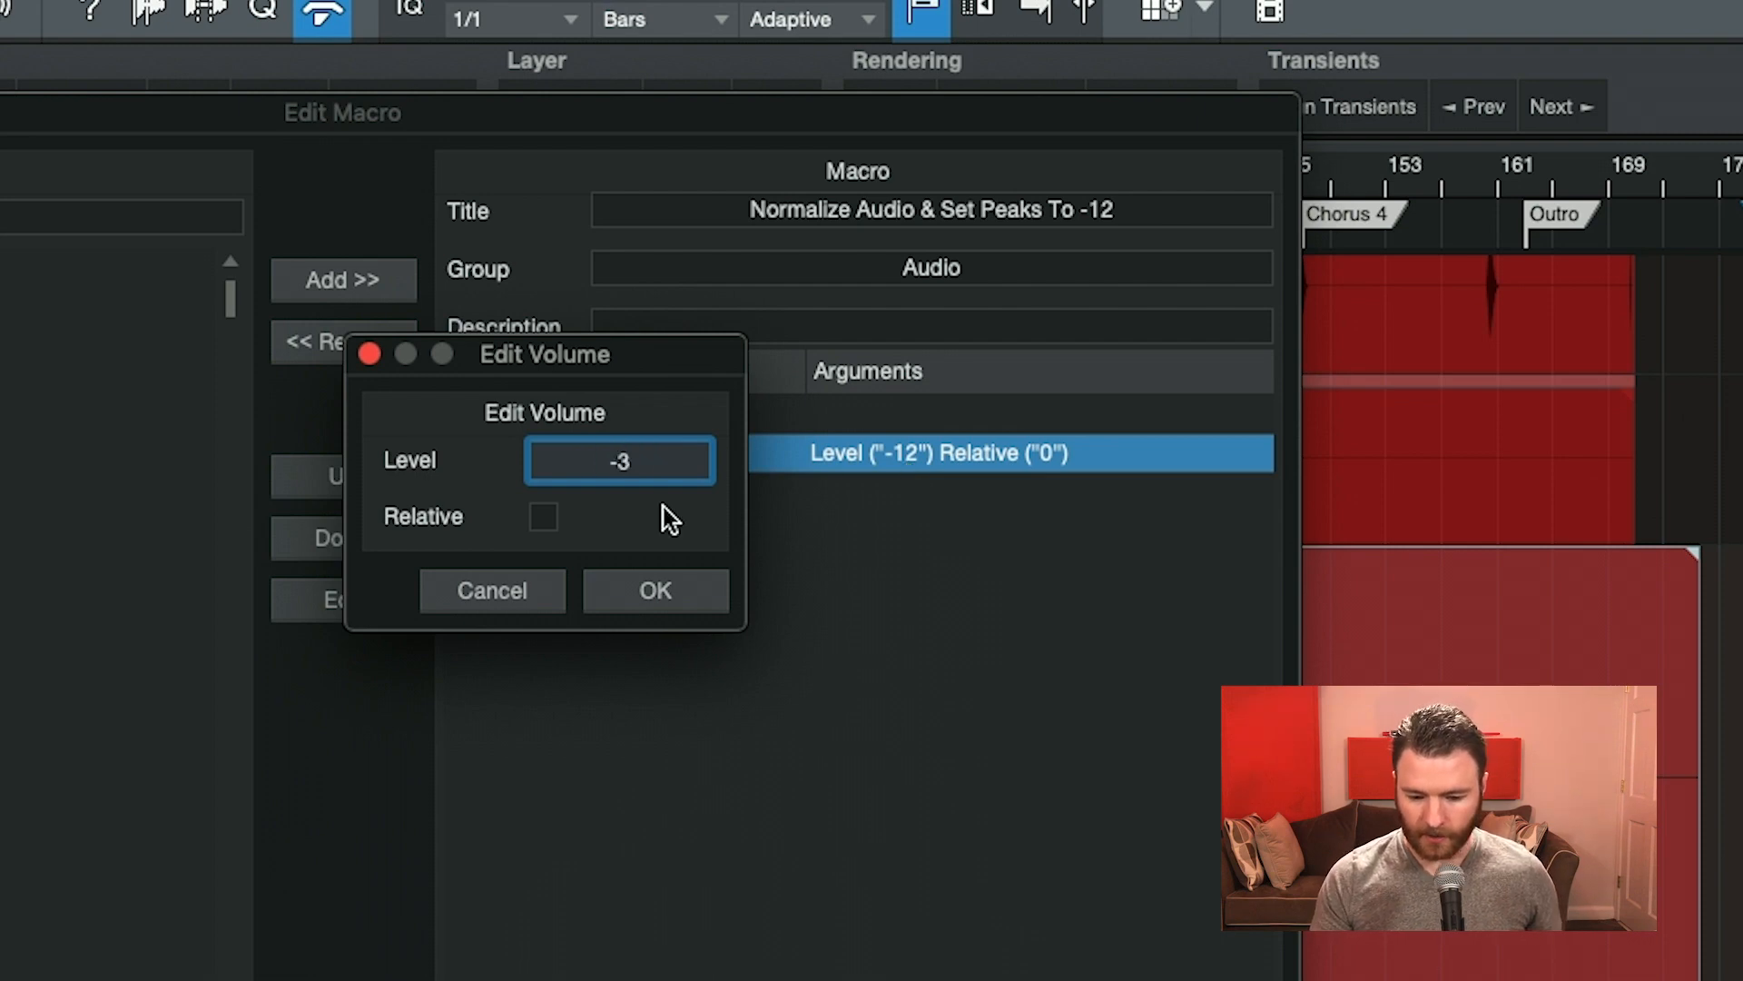
{"action": "left_click", "coordinate": [654, 590]}
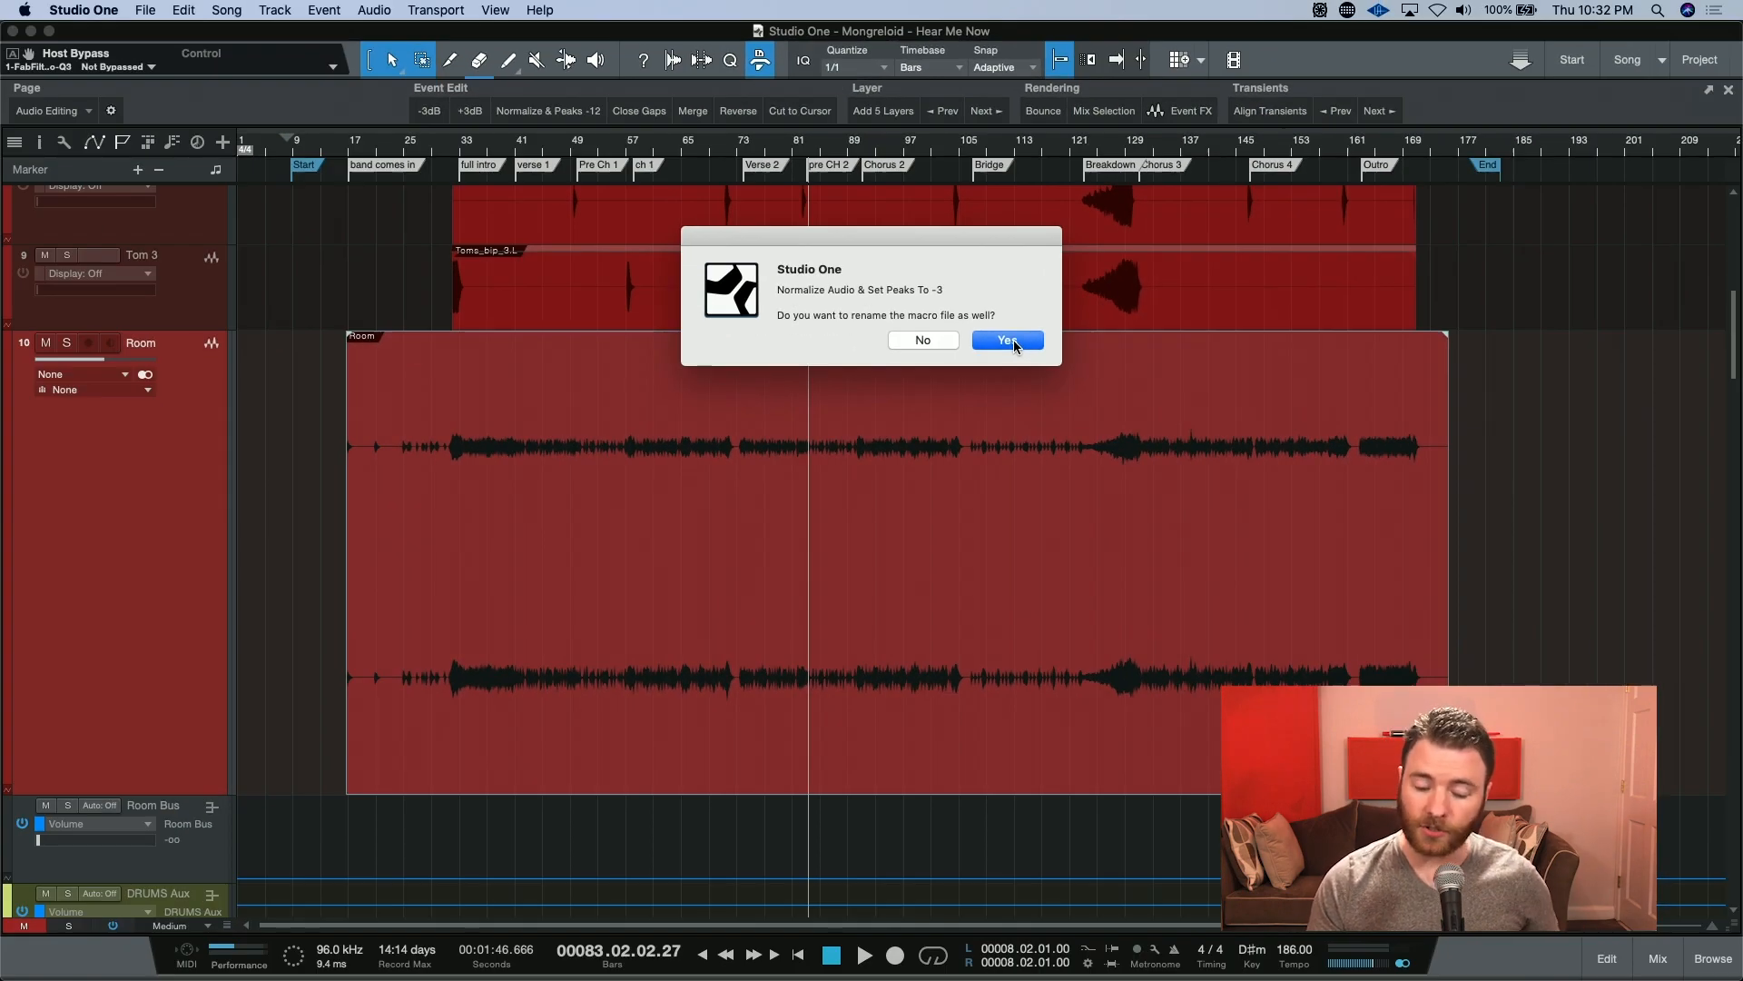
{"action": "left_click", "coordinate": [1004, 341]}
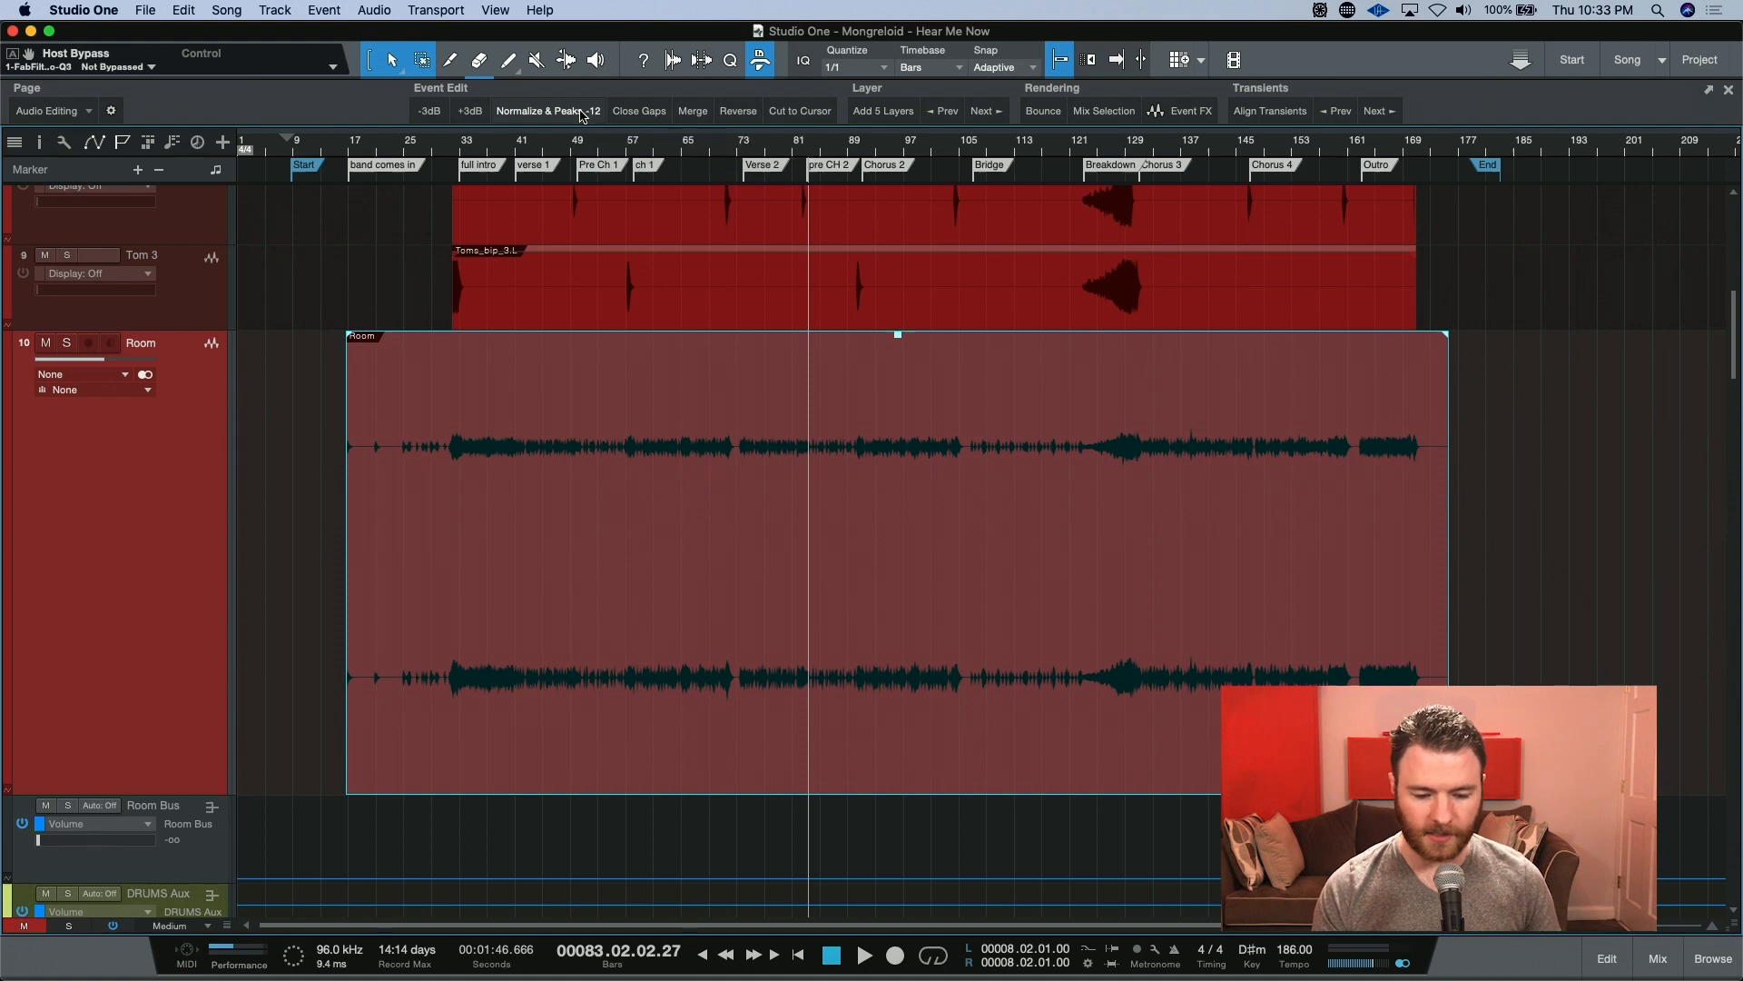
Relabel the macro button as 'Normalize & Peaks -3' via its context menu.
{"action": "right_click", "coordinate": [545, 110]}
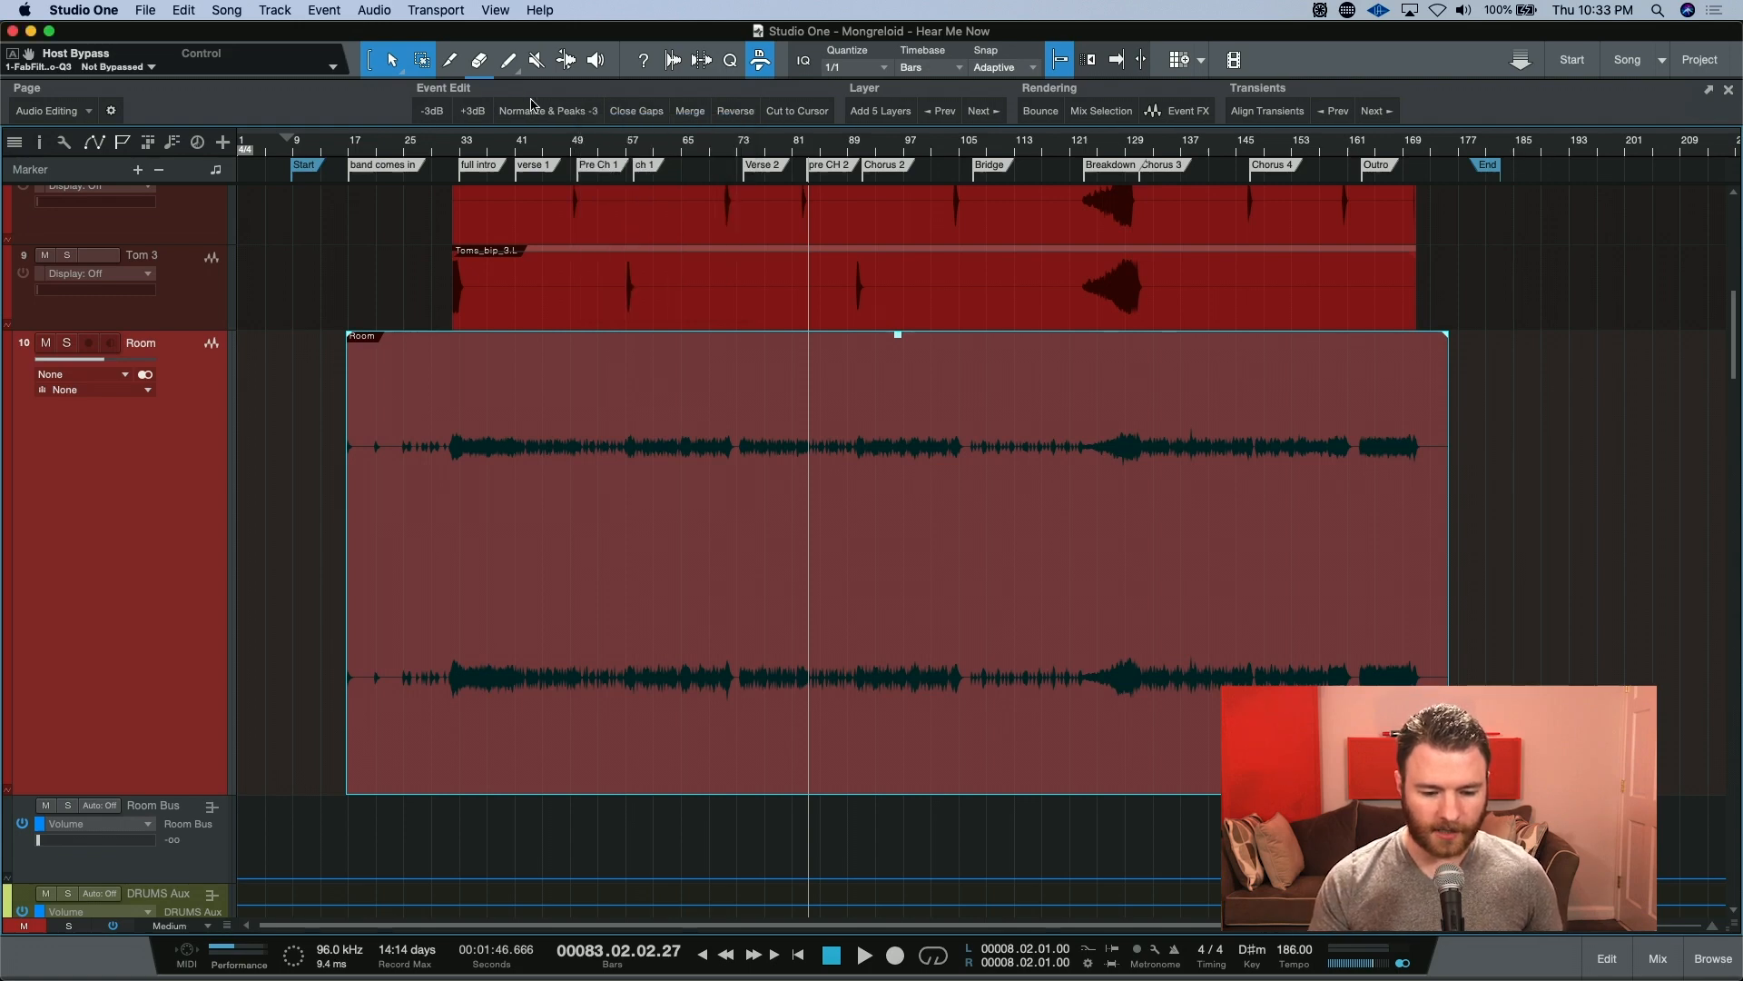
{"action": "mouse_move", "coordinate": [549, 110]}
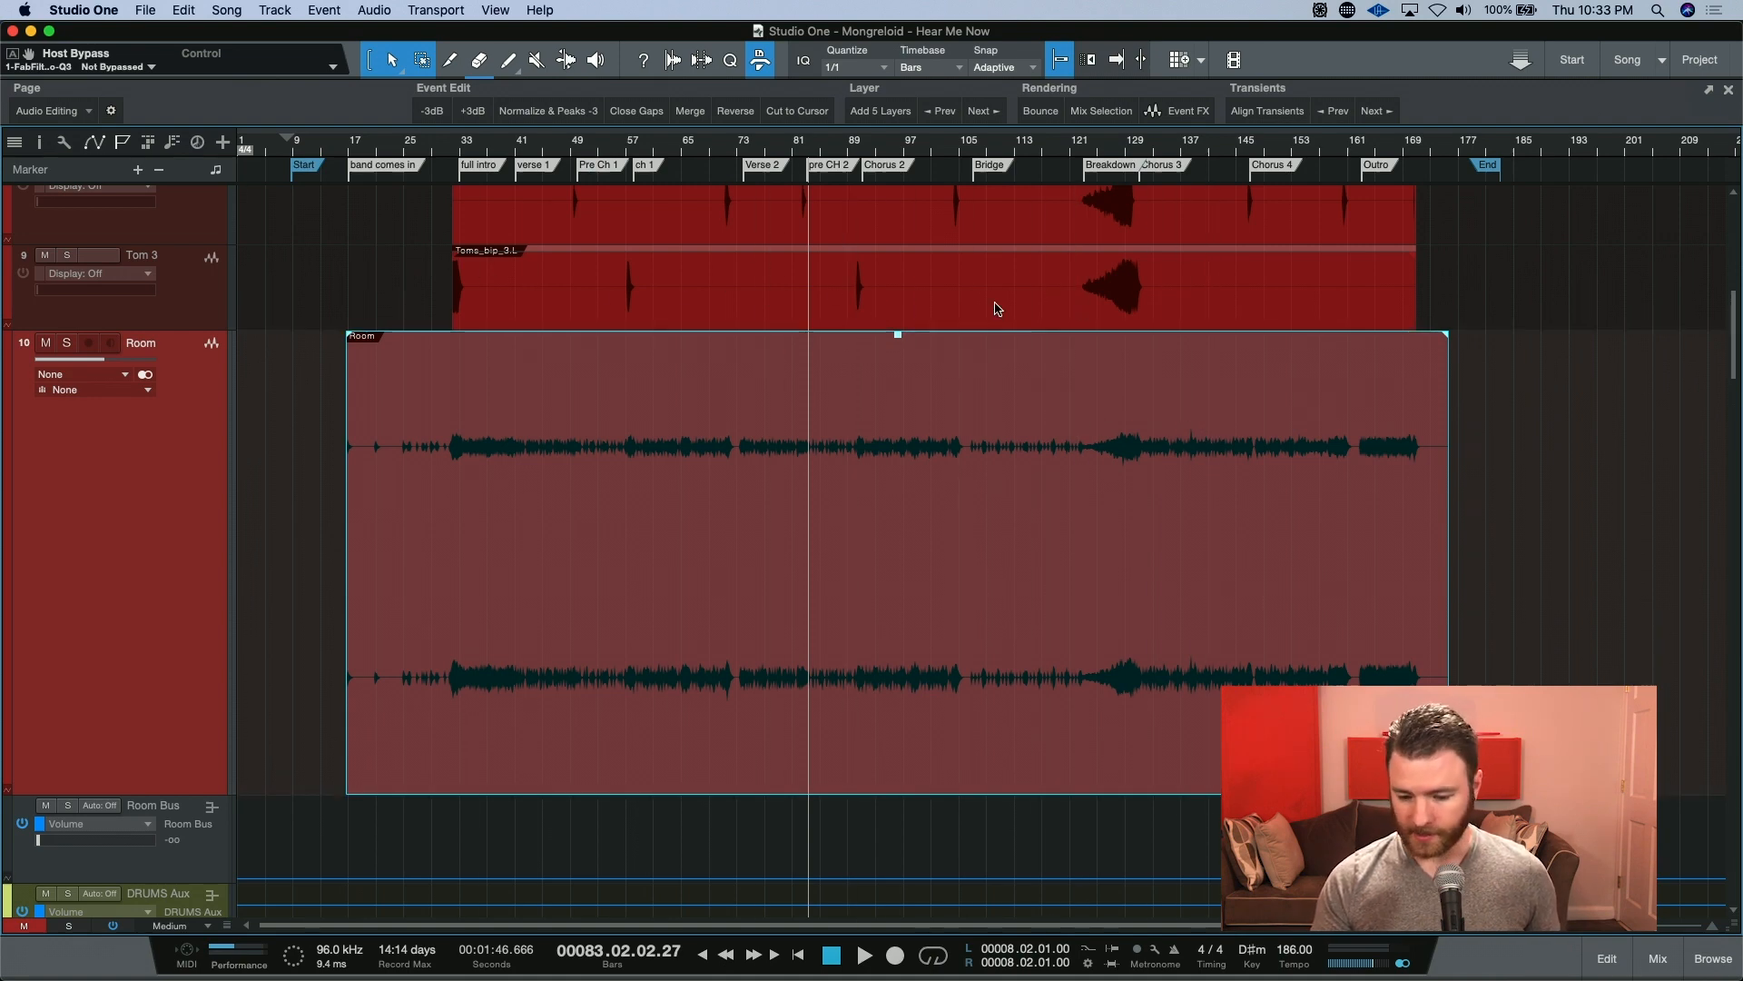
{"action": "mouse_move", "coordinate": [1108, 308]}
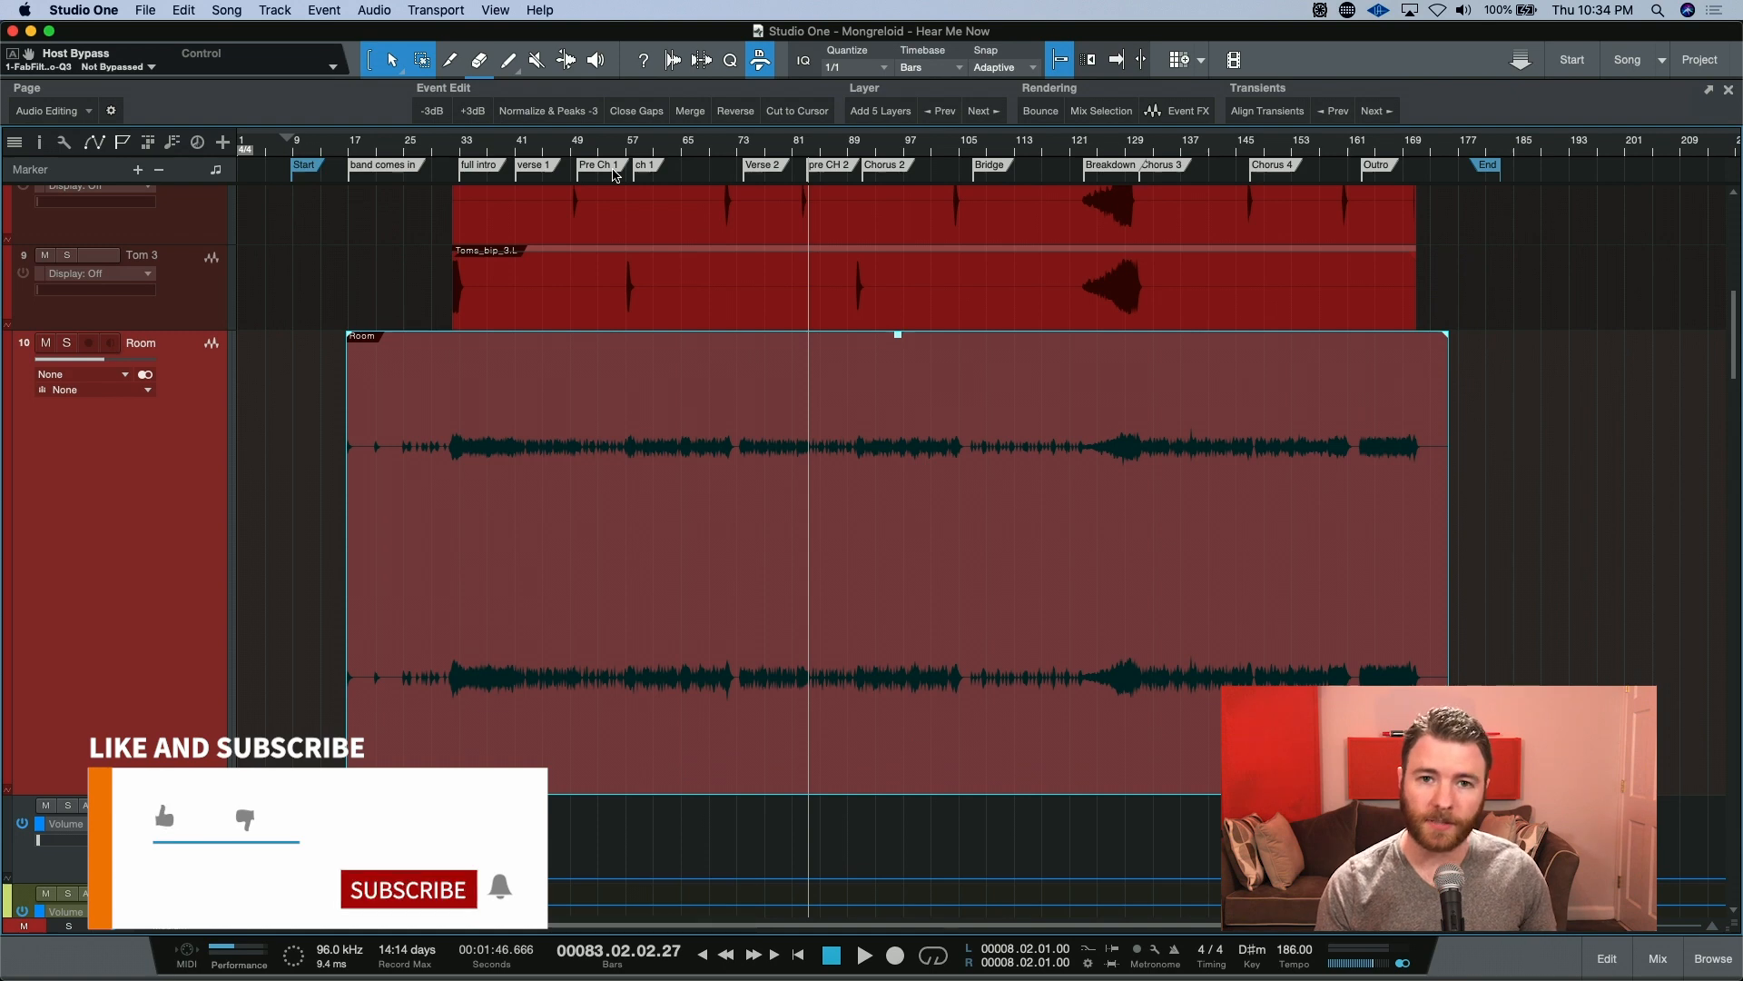
Apply the Normalize & Peaks -3 macro to the selected Room event.
{"action": "left_click", "coordinate": [546, 110]}
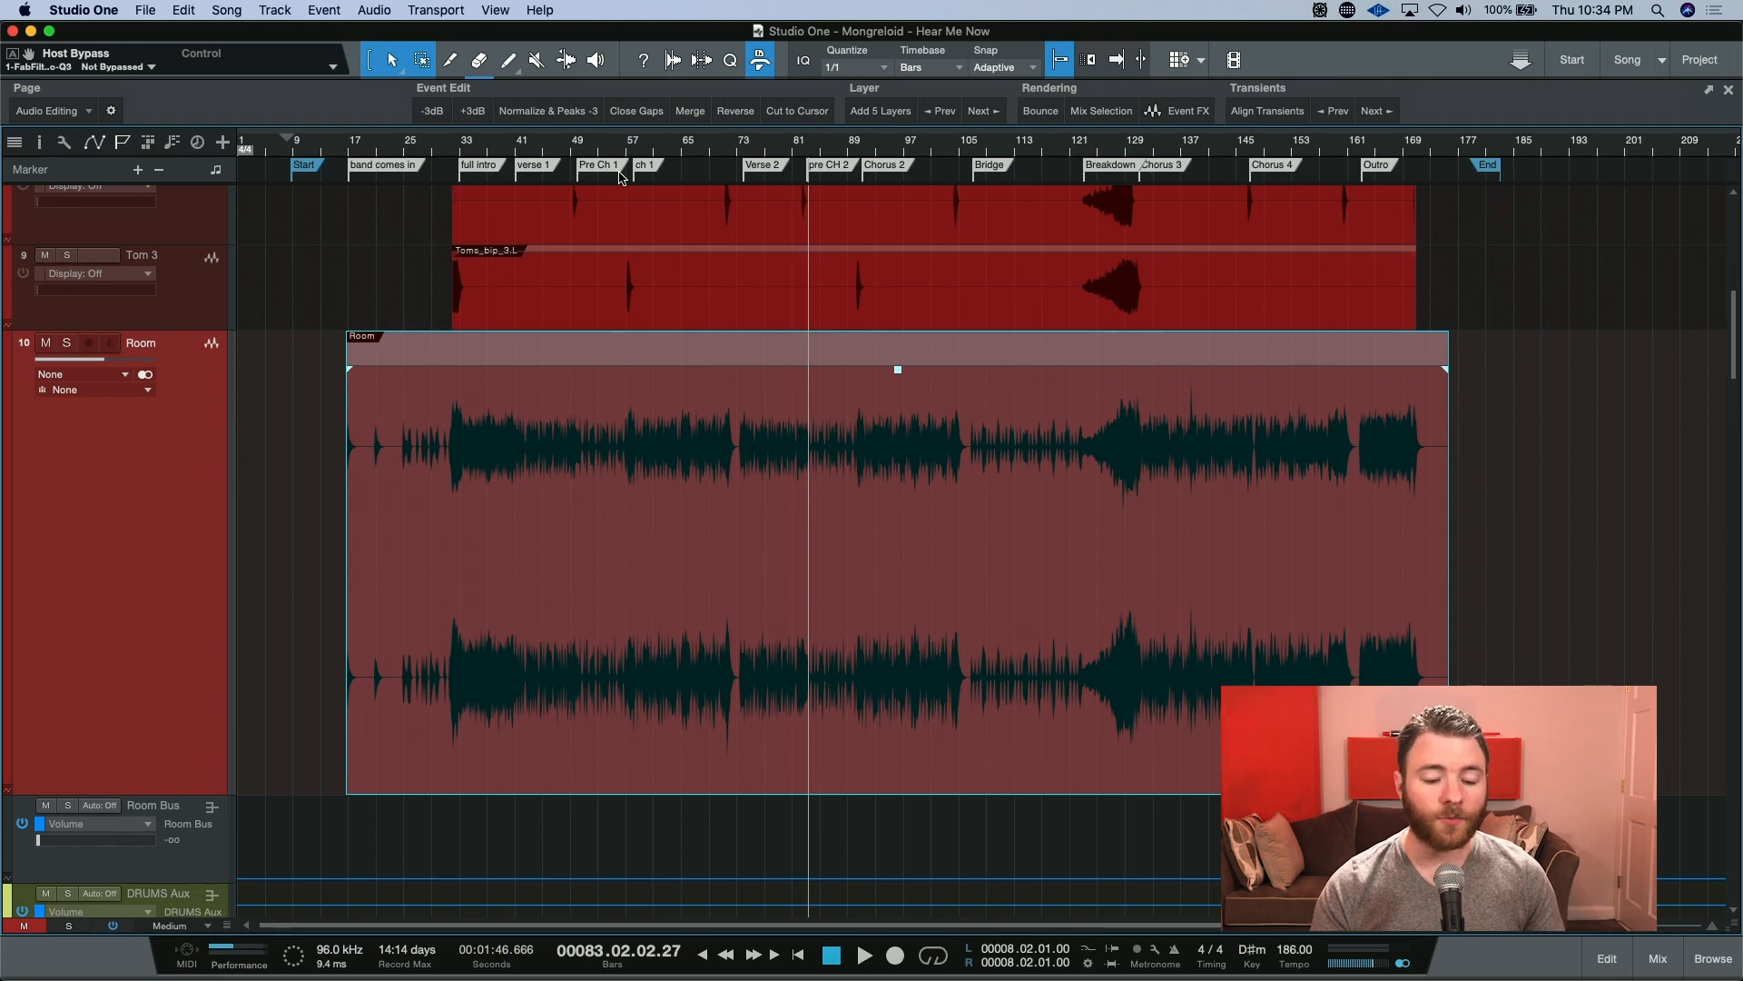
{"action": "mouse_move", "coordinate": [495, 139]}
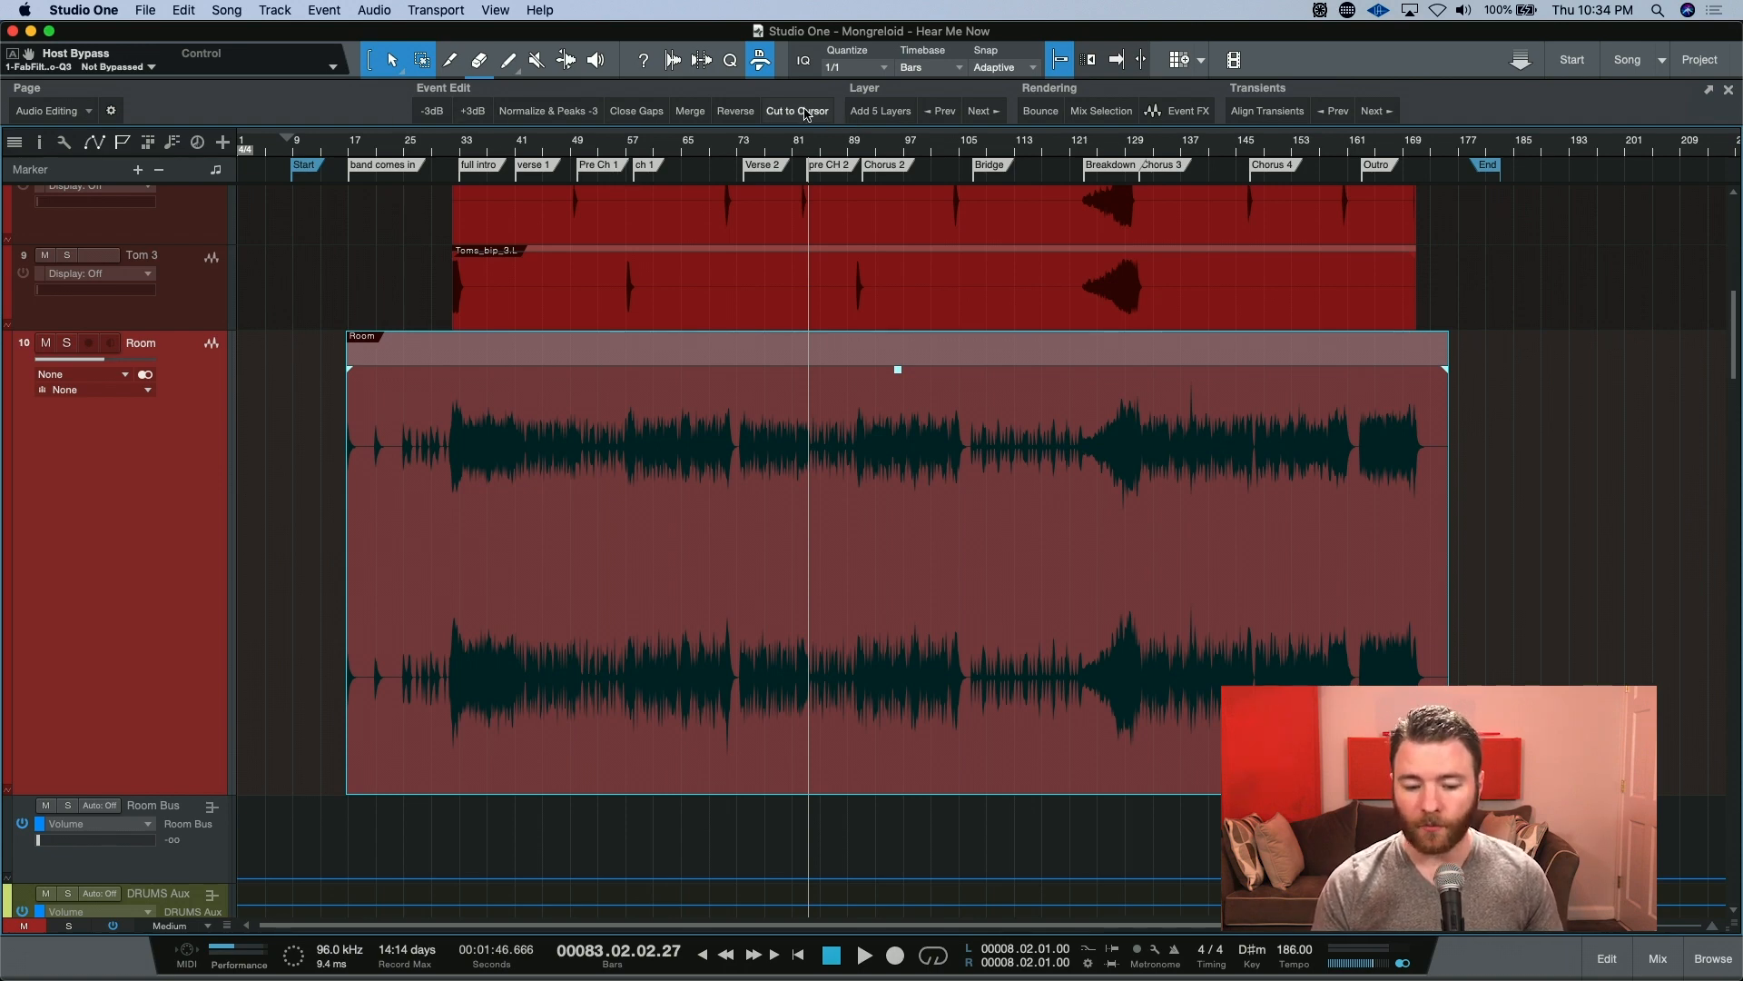
Show the context menu for the Cut to Cursor macro button.
{"action": "right_click", "coordinate": [796, 110]}
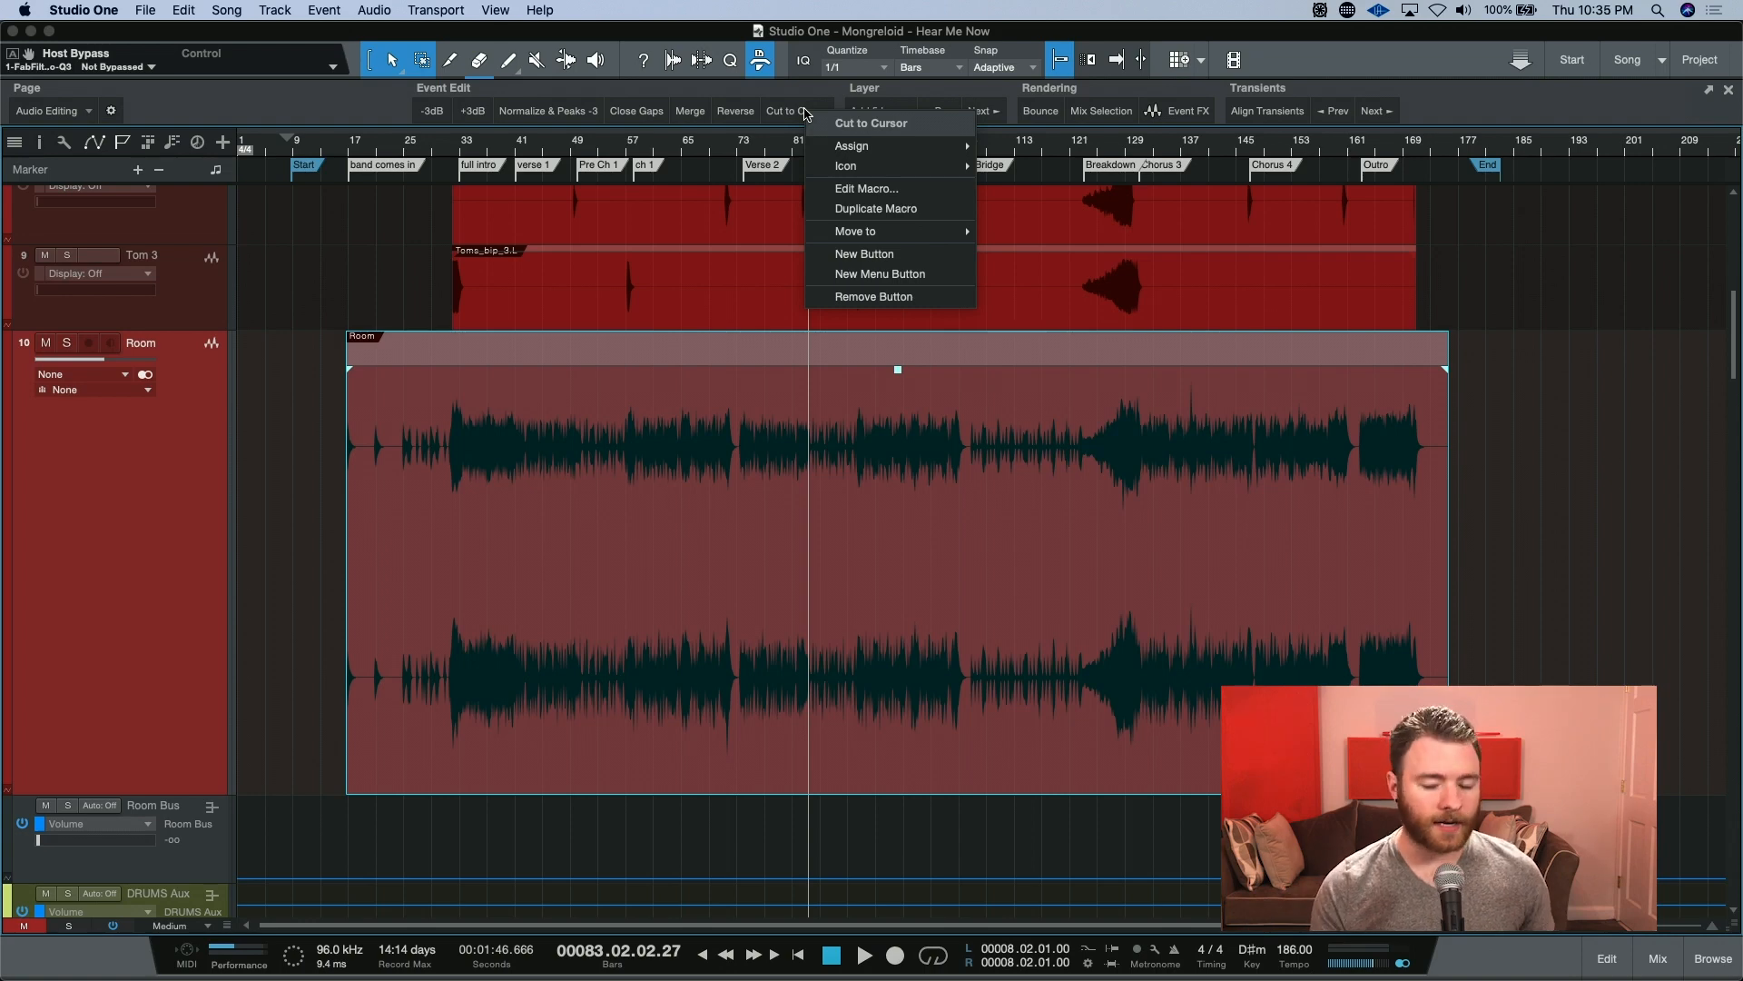
{"action": "mouse_move", "coordinate": [851, 149]}
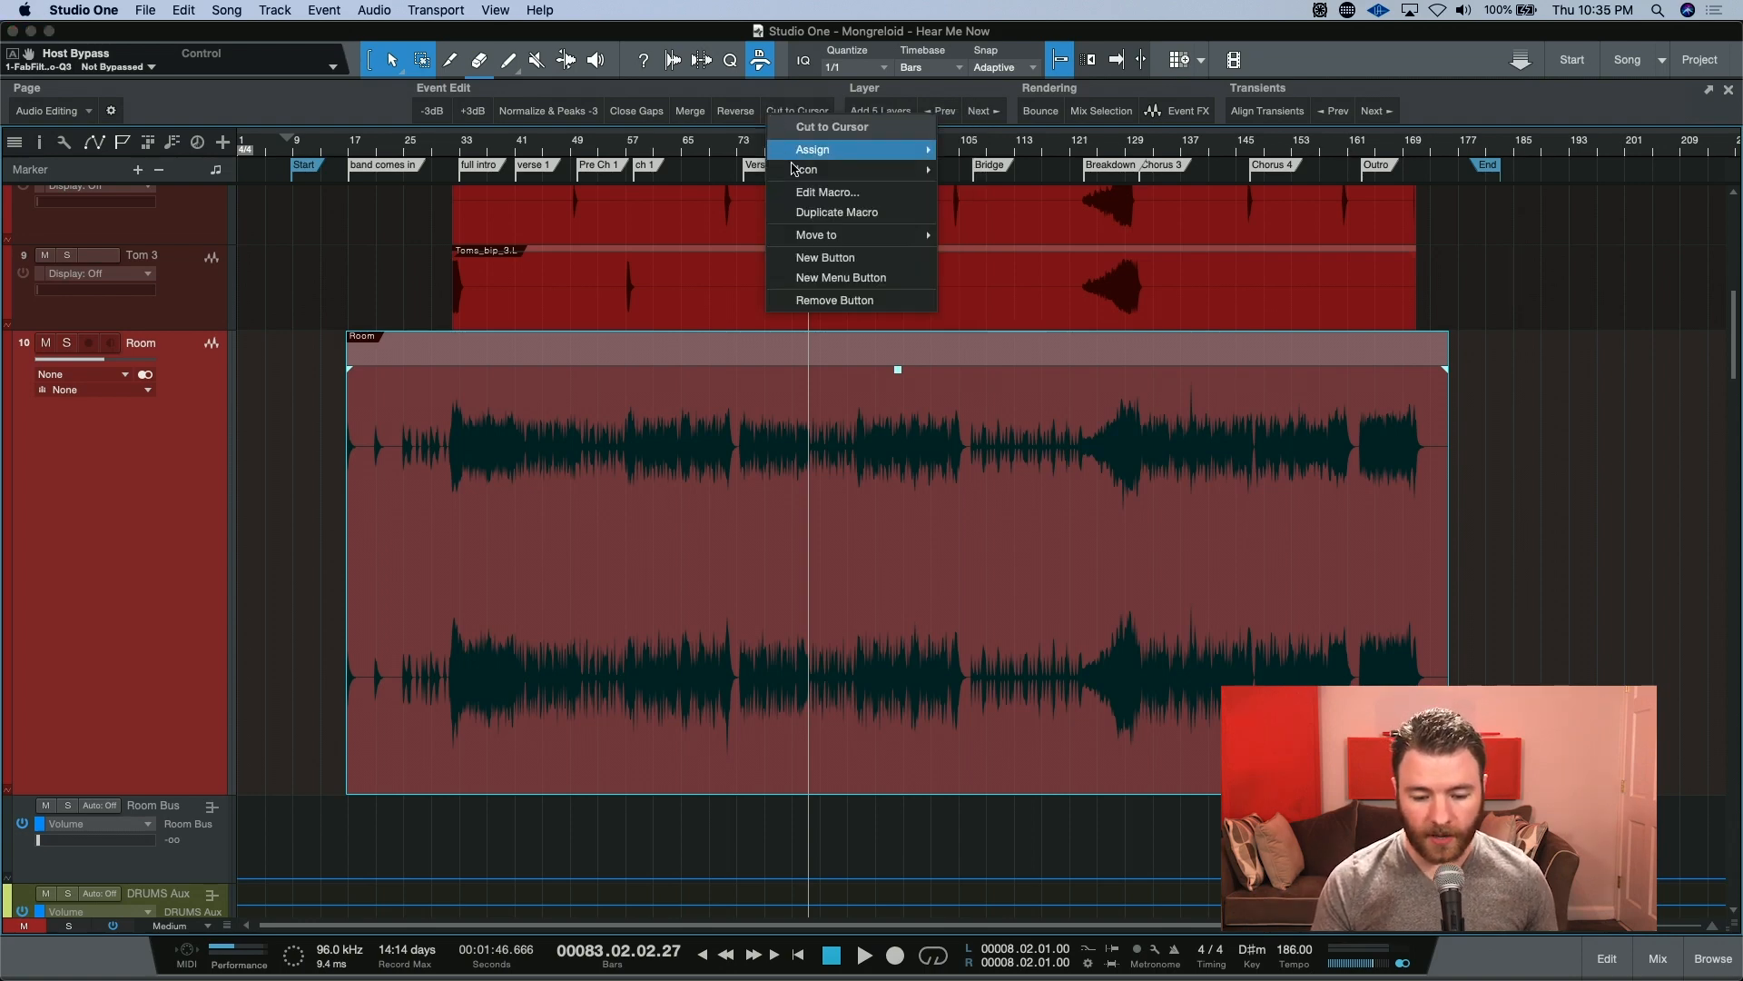
{"action": "mouse_move", "coordinate": [851, 257]}
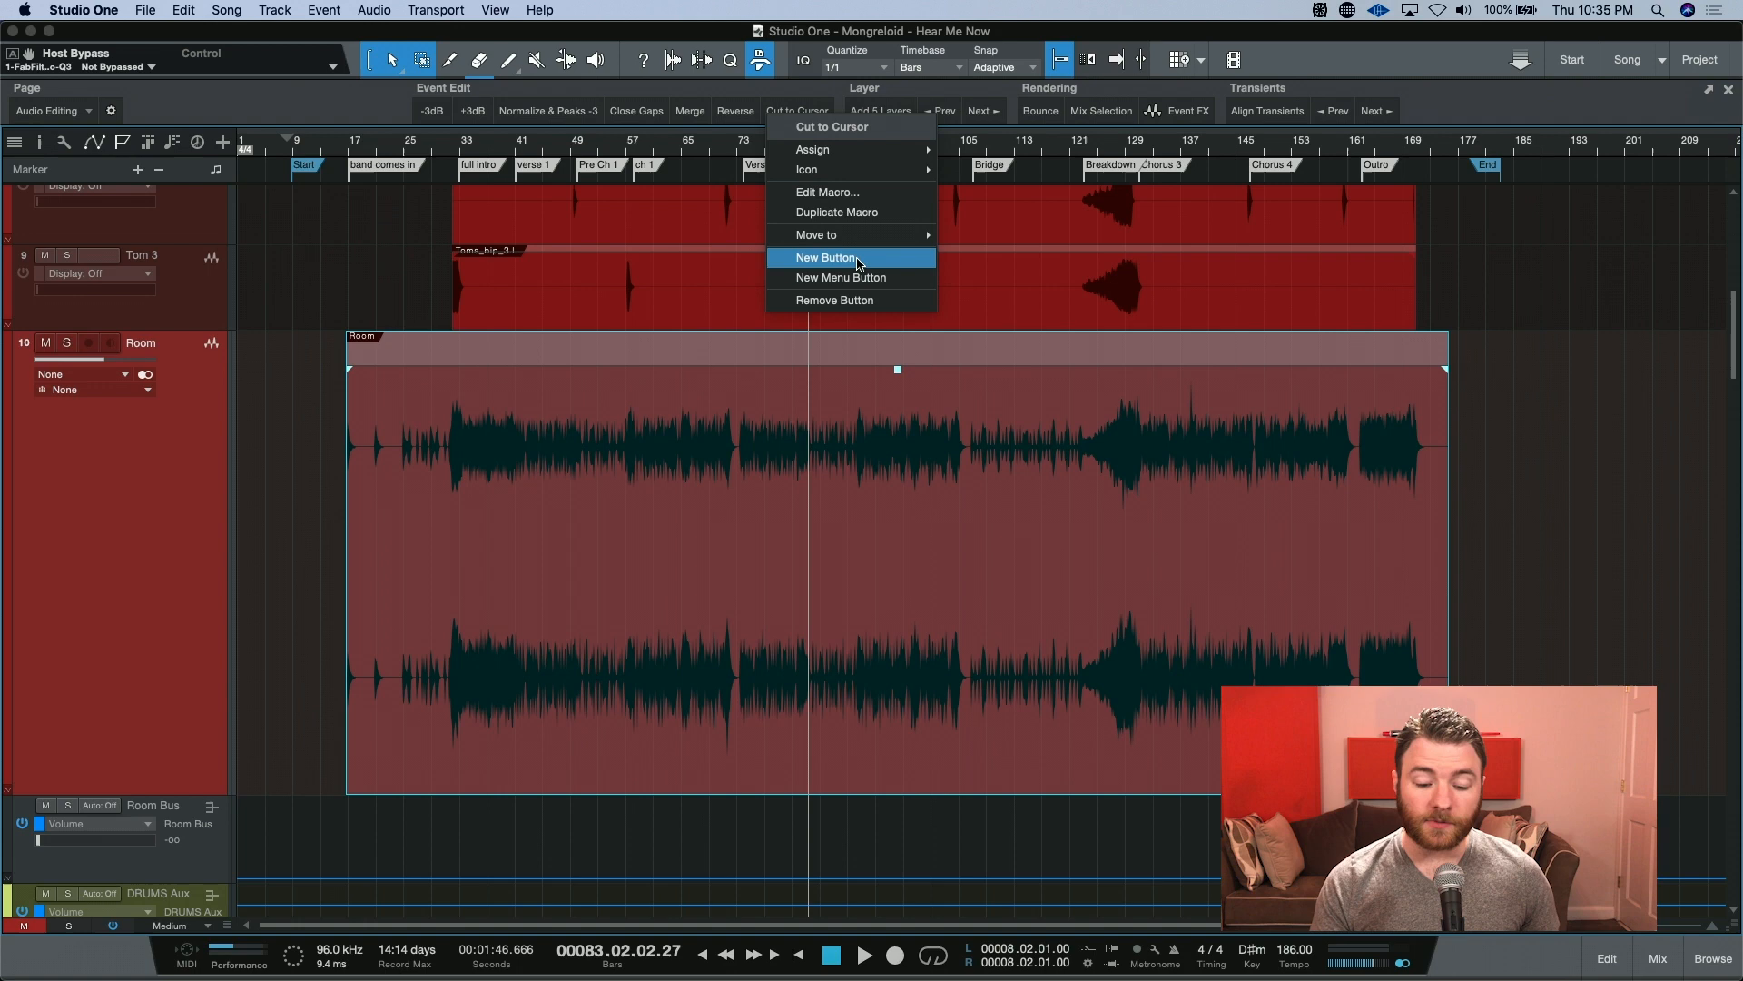